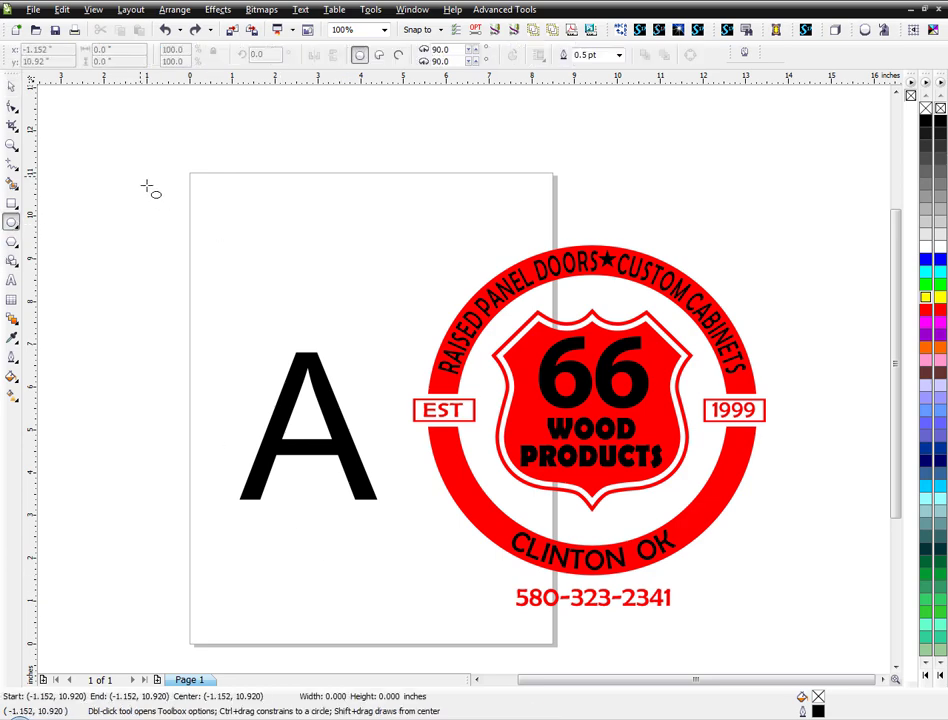
# Draw a black-filled test ellipse at the top-left and select both ellipses.
pyautogui.moveTo(136, 170); pyautogui.dragTo(234, 292)
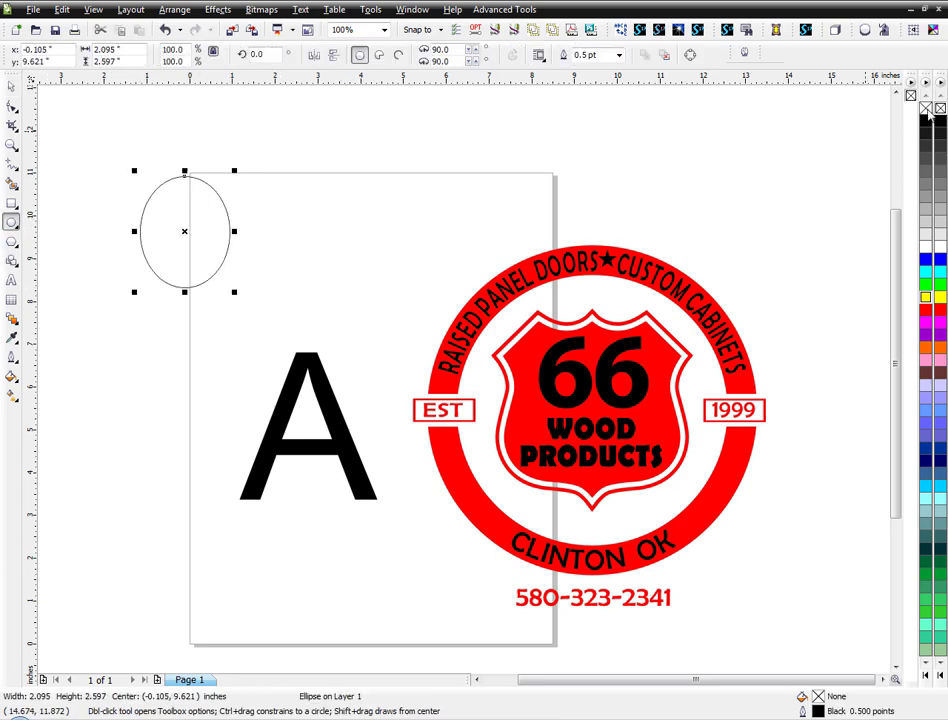
pyautogui.click(924, 120)
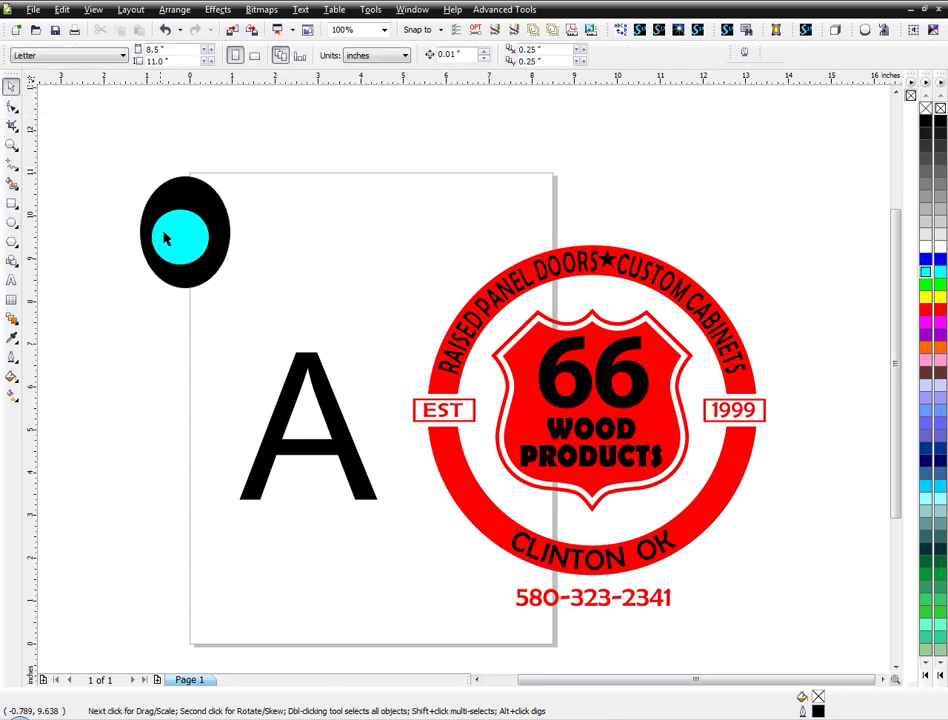
pyautogui.click(184, 236)
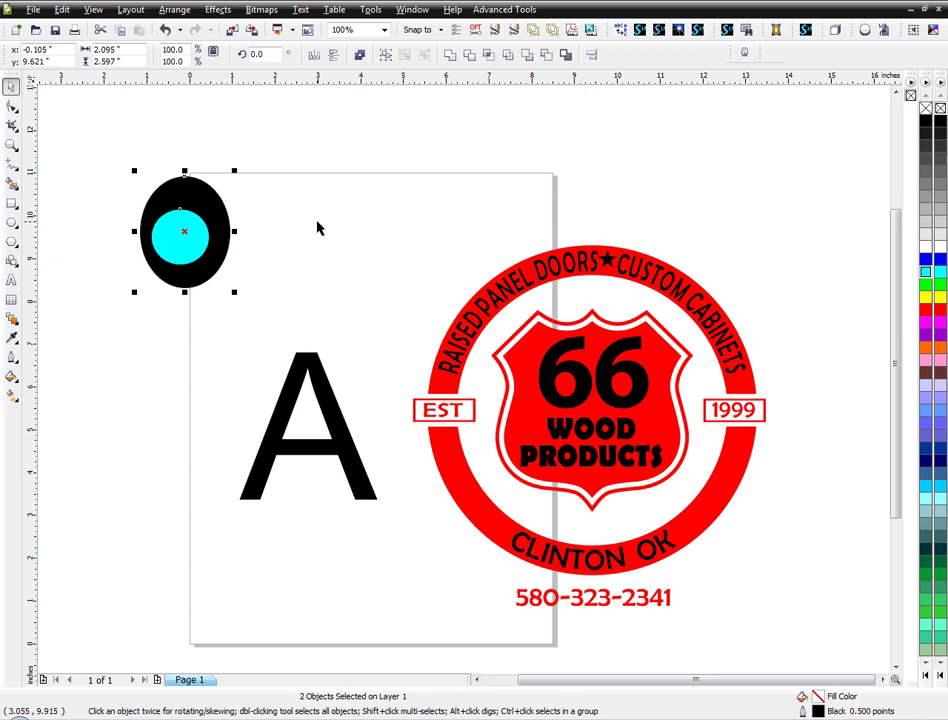
pyautogui.moveTo(360, 56)
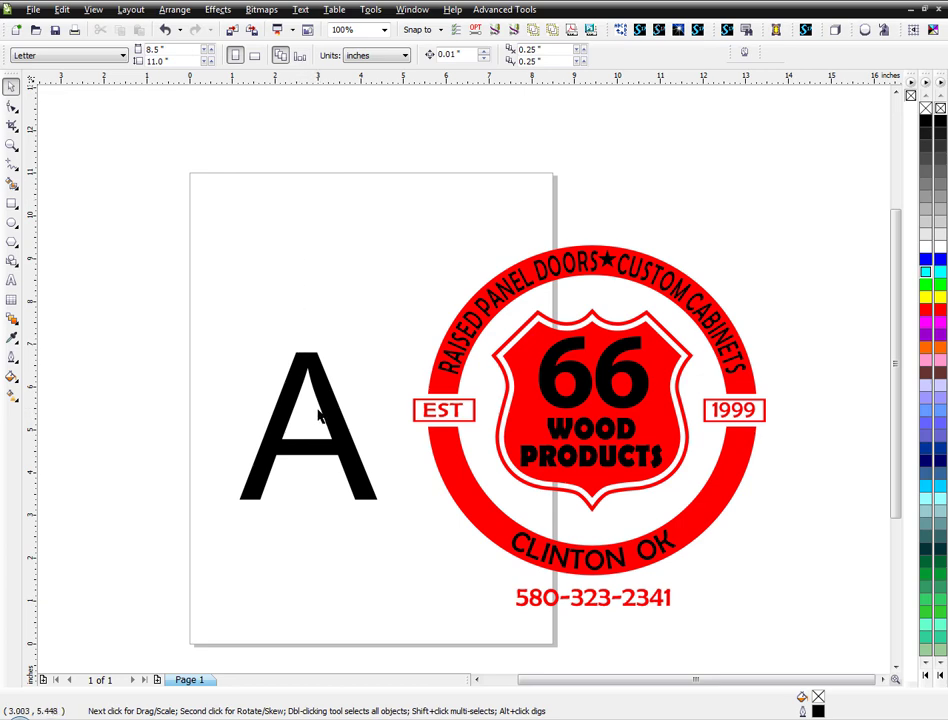
# Switch the view to Wireframe so the letter A and logo show as outlines.
pyautogui.click(308, 420)
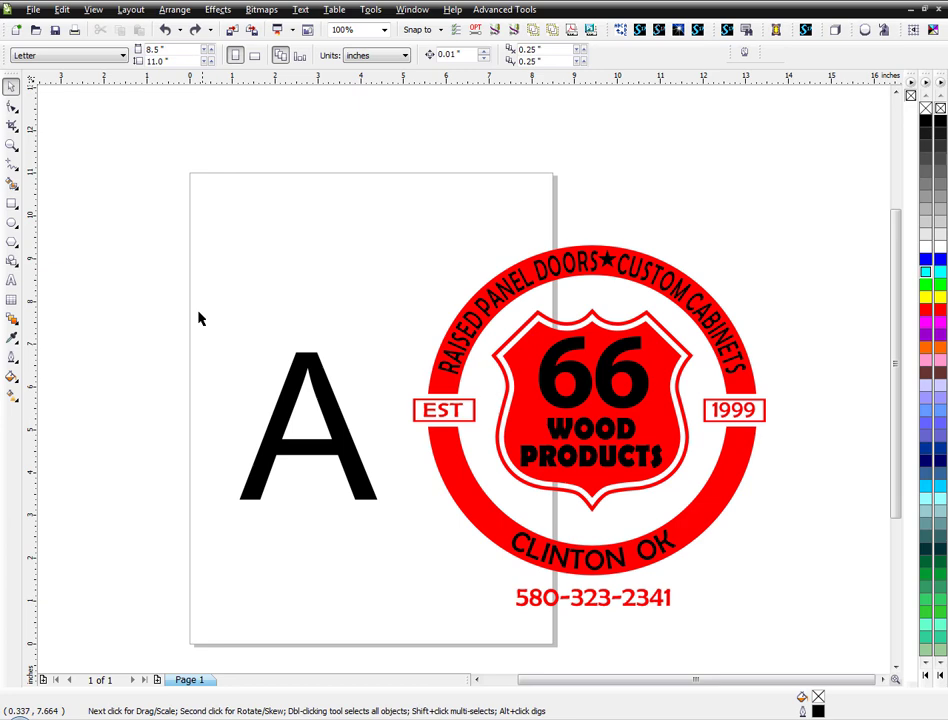
pyautogui.click(308, 424)
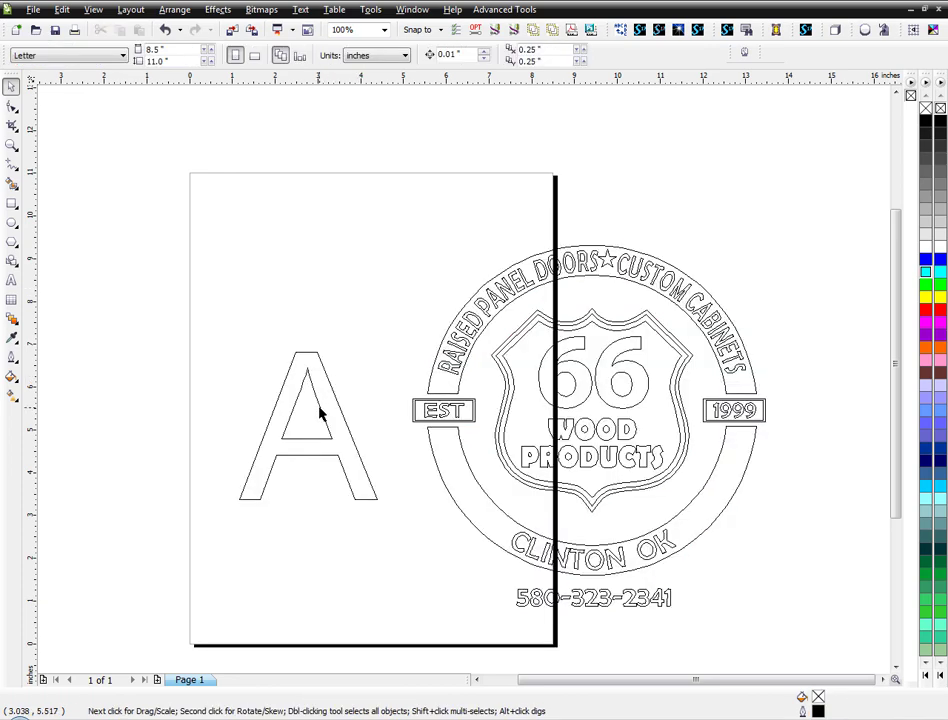
pyautogui.click(318, 404)
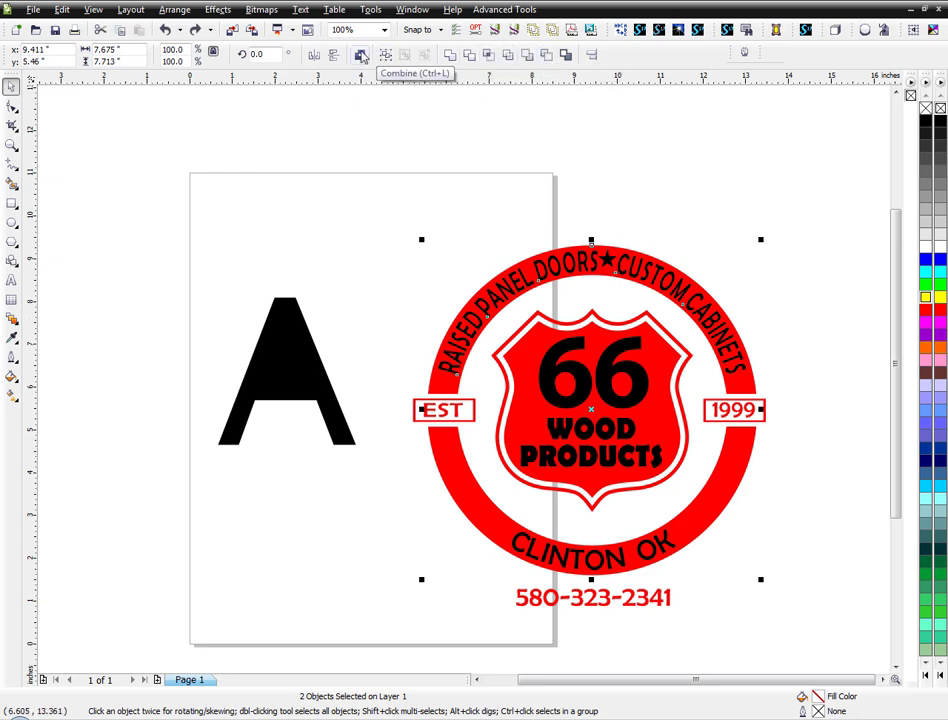
# Combine the selected A shapes into one curve with Ctrl+L.
pyautogui.click(360, 56)
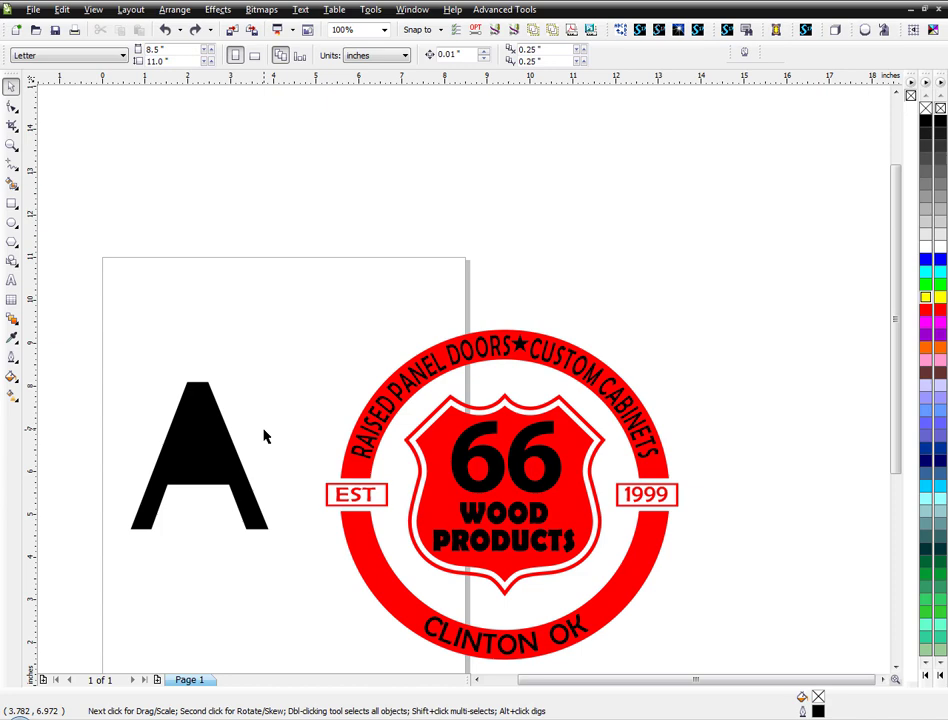
pyautogui.moveTo(256, 440)
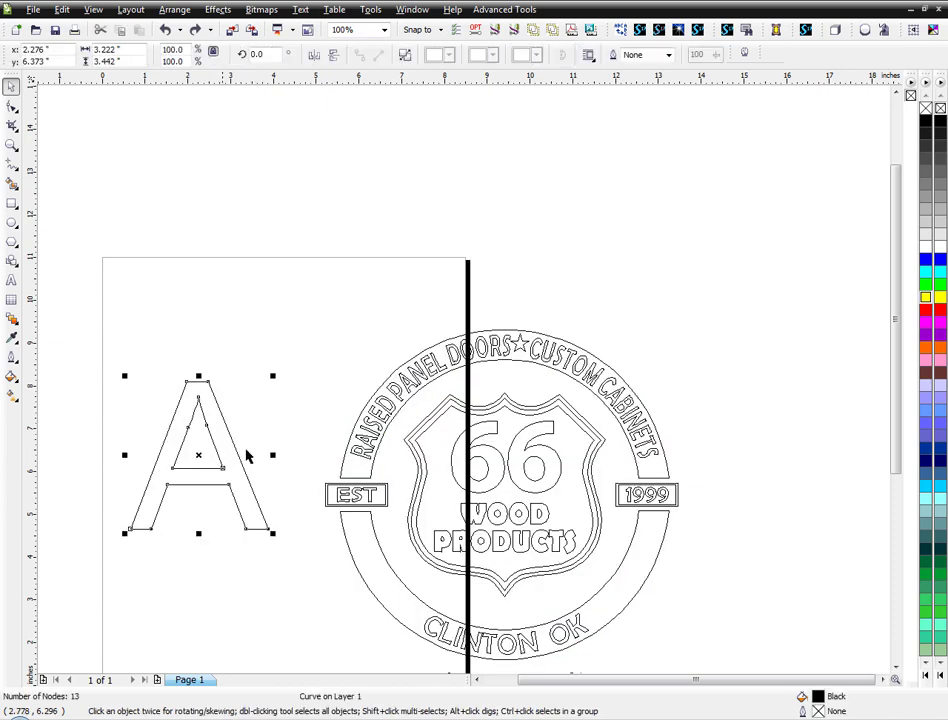
# Break the letter A curve apart into separate pieces.
pyautogui.rightClick(204, 418)
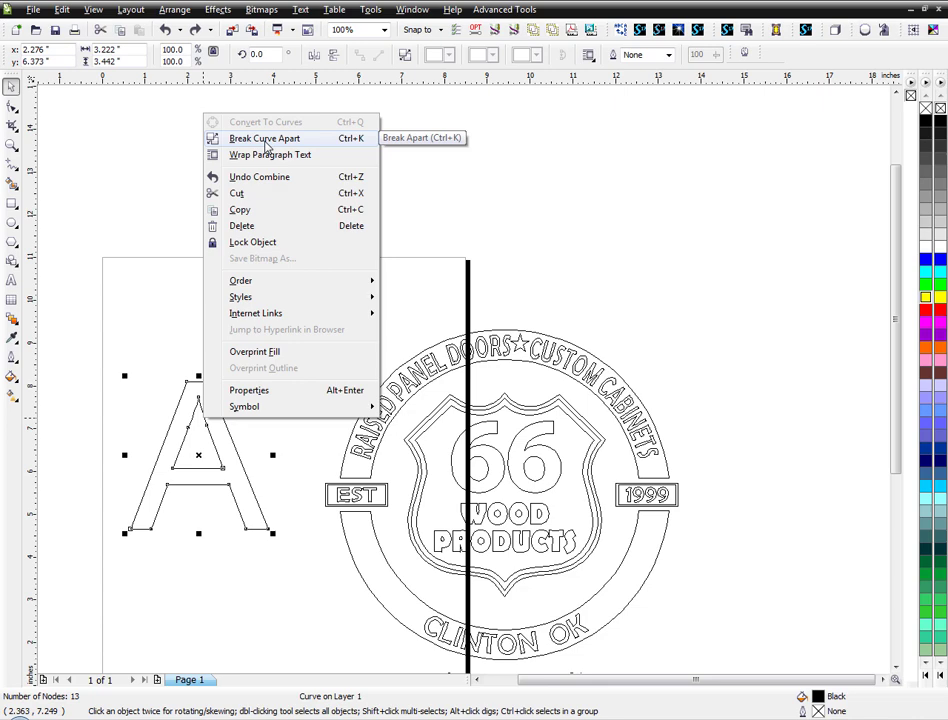
pyautogui.click(264, 138)
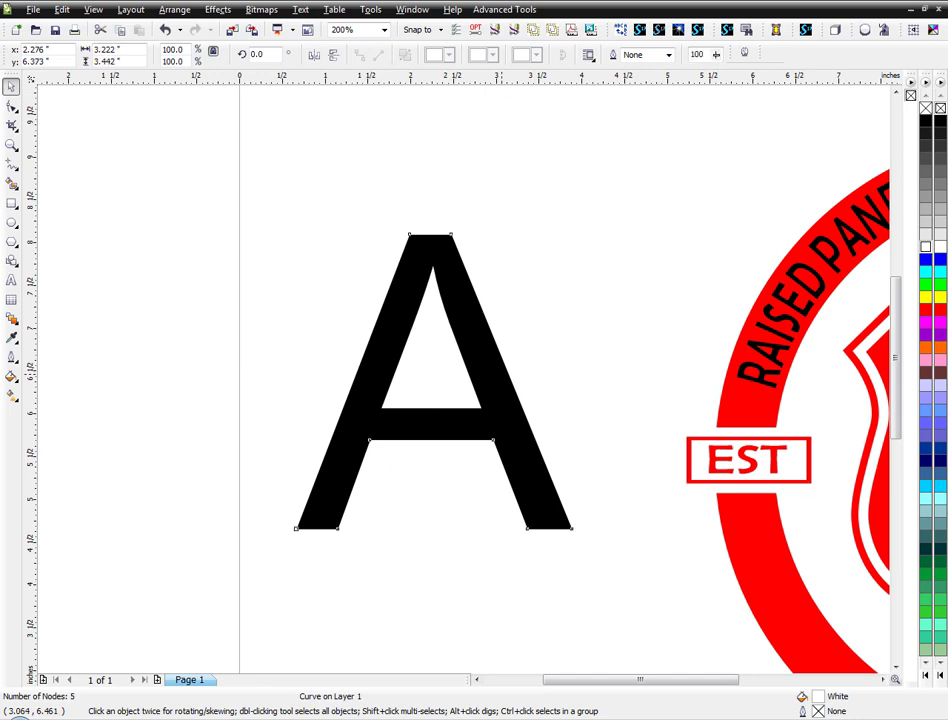
# Reverse the subpath direction from a node on the A and reselect its pieces.
pyautogui.click(12, 106)
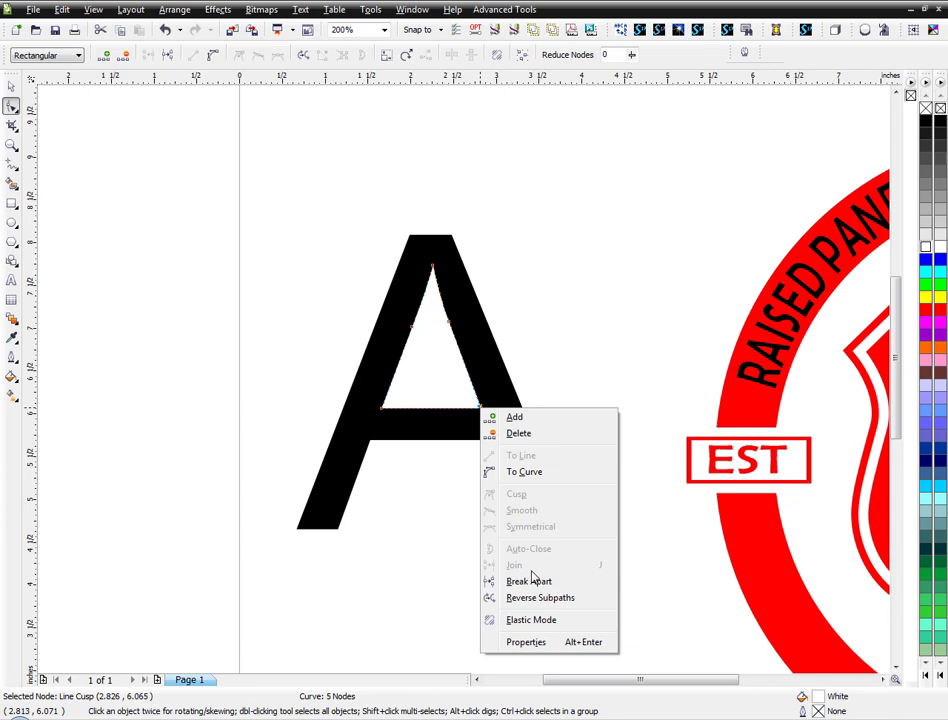
pyautogui.click(170, 208)
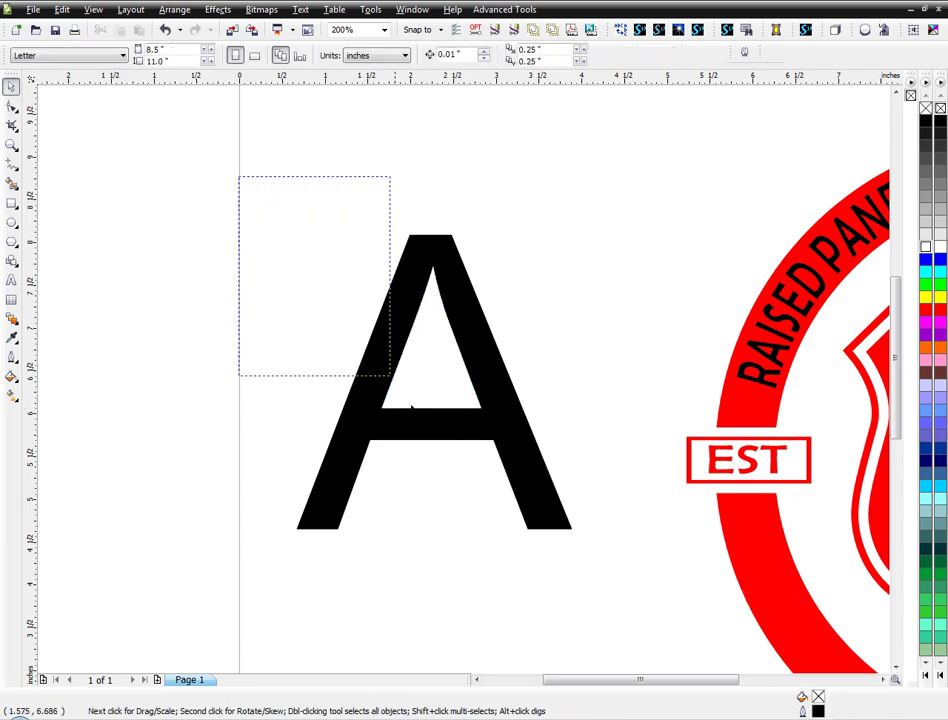
pyautogui.click(432, 380)
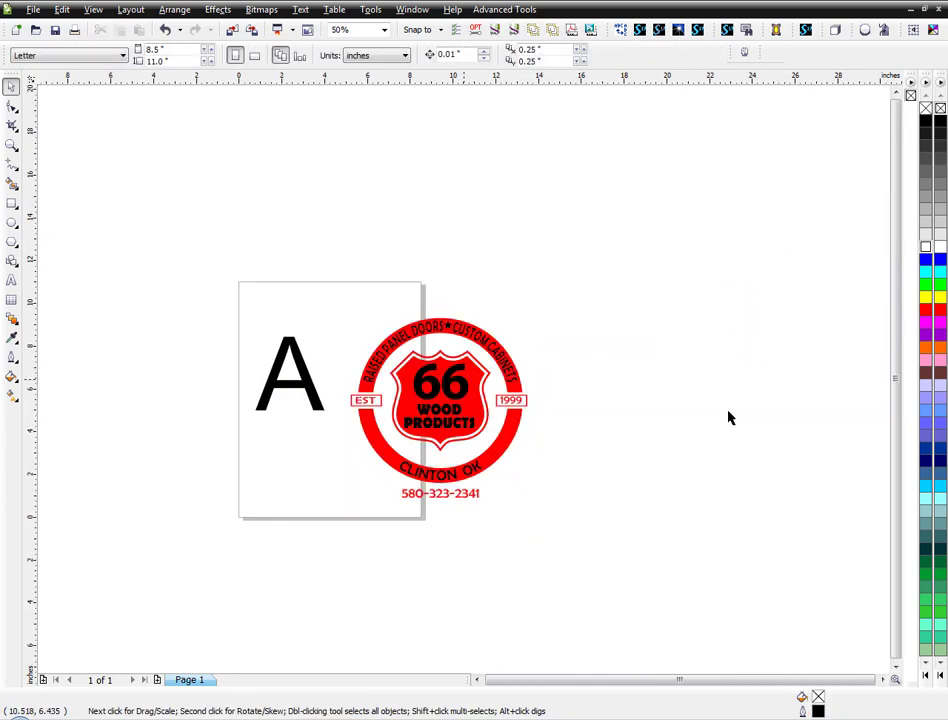
pyautogui.click(340, 30)
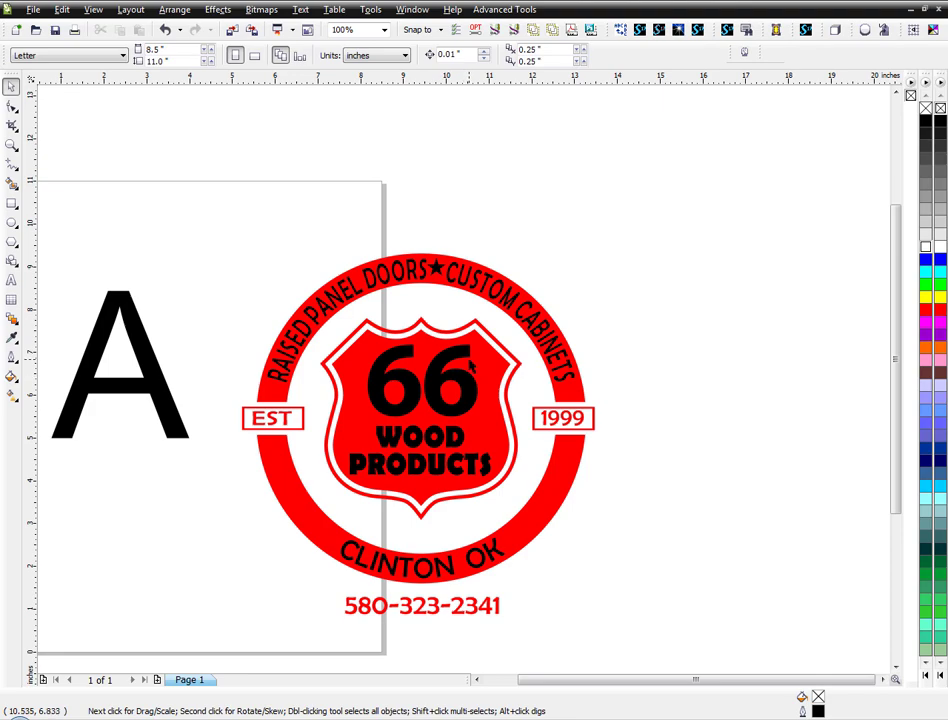
pyautogui.hscroll(3)
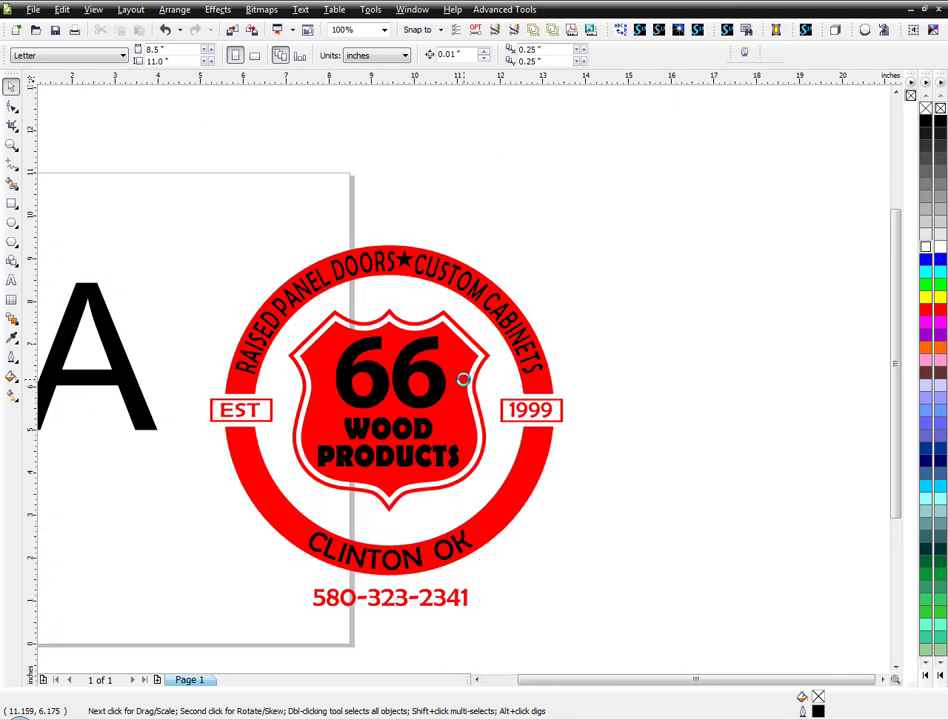
pyautogui.click(462, 380)
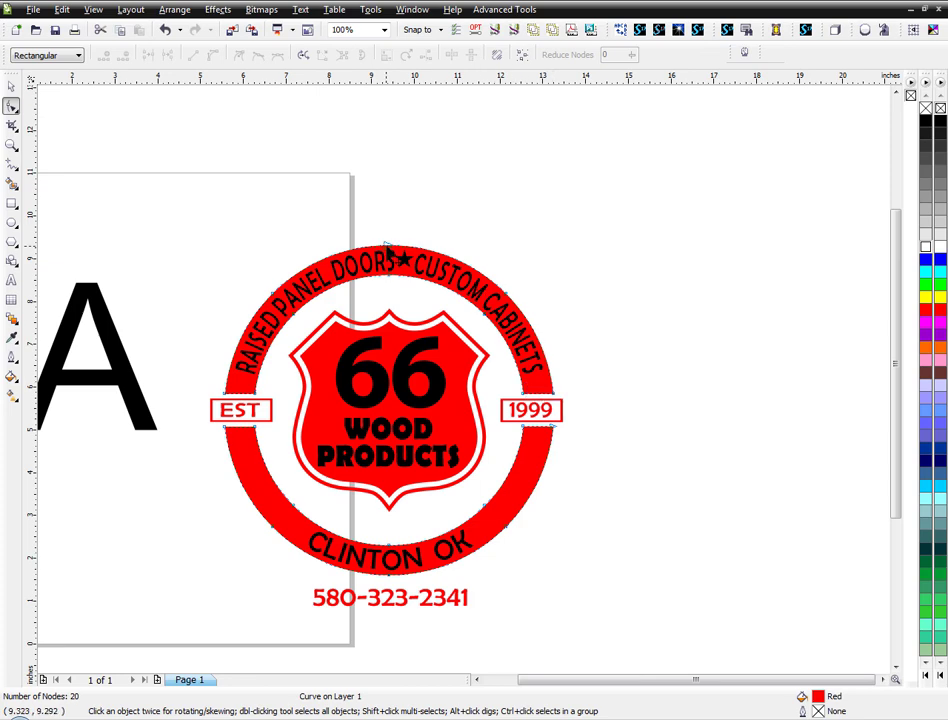
pyautogui.rightClick(390, 256)
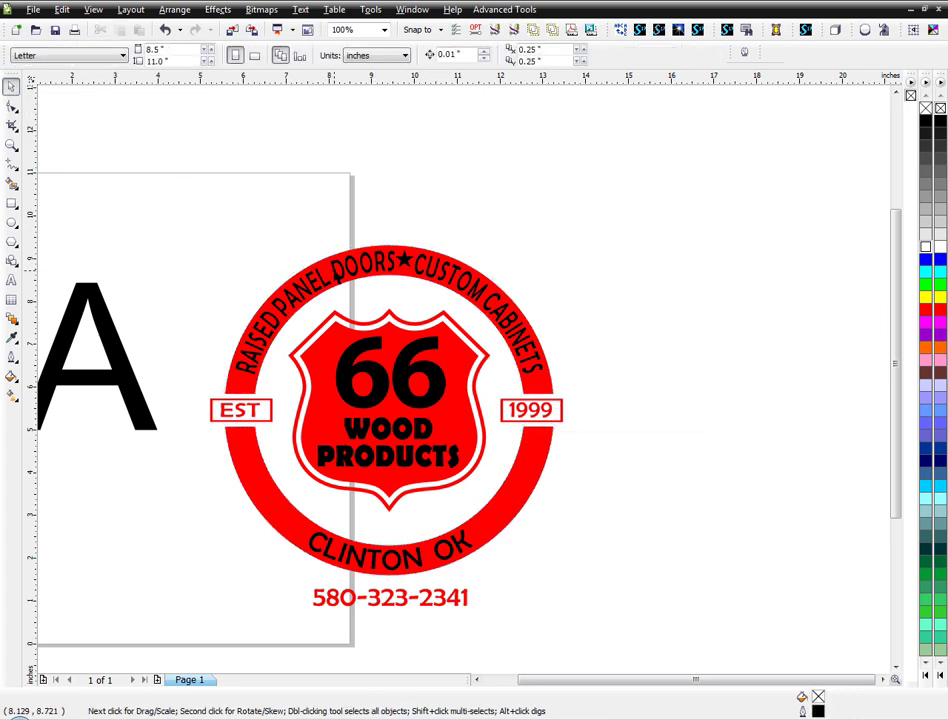
pyautogui.click(390, 400)
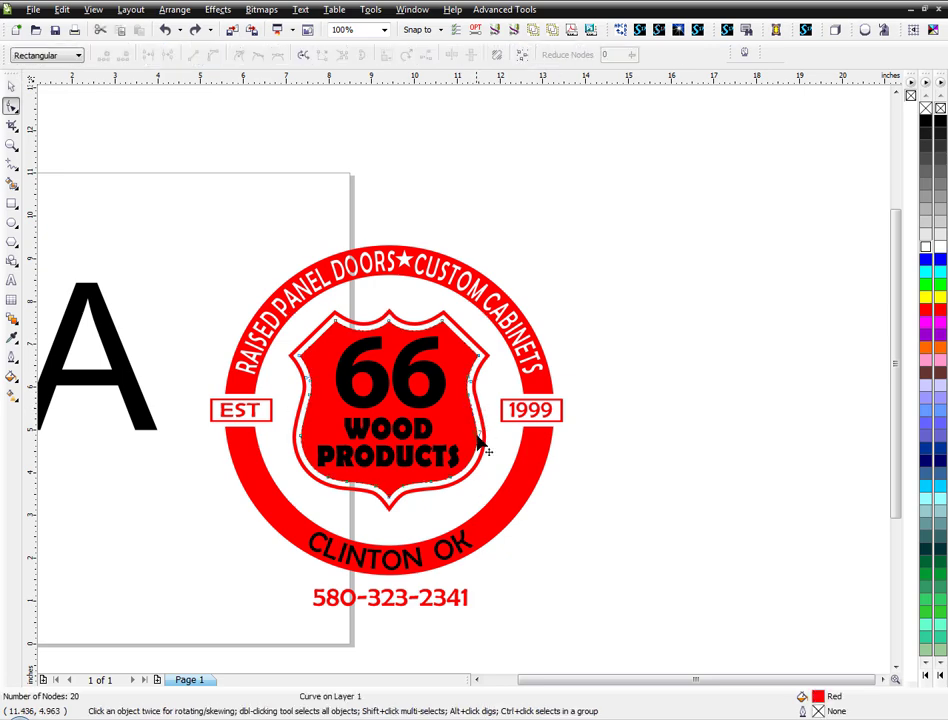
# Bring up the context options on the red logo shape to reverse its subpaths.
pyautogui.rightClick(480, 420)
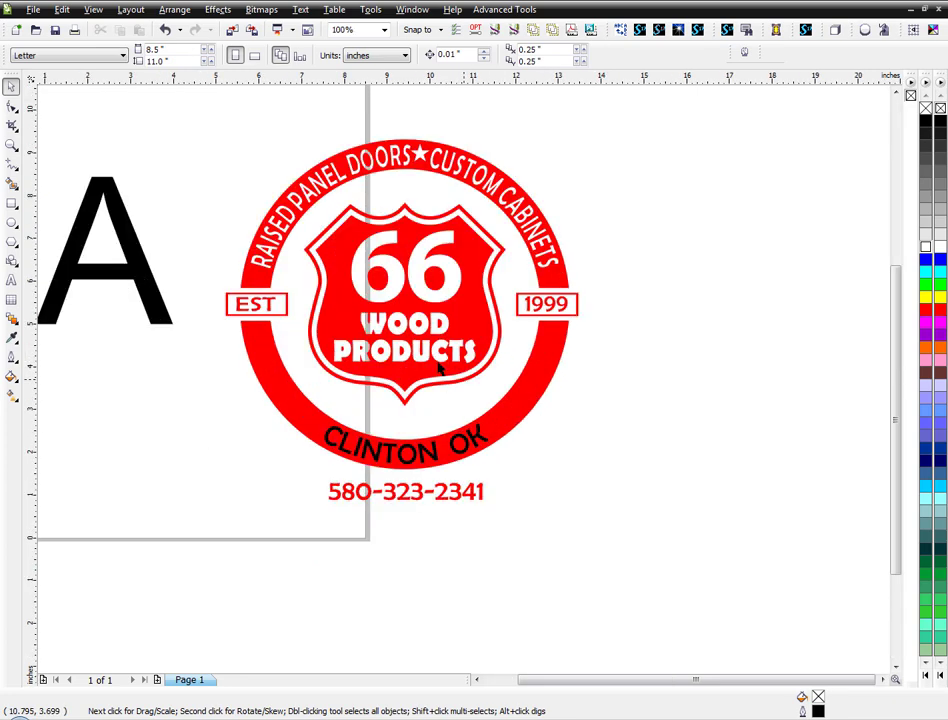
pyautogui.moveTo(464, 388)
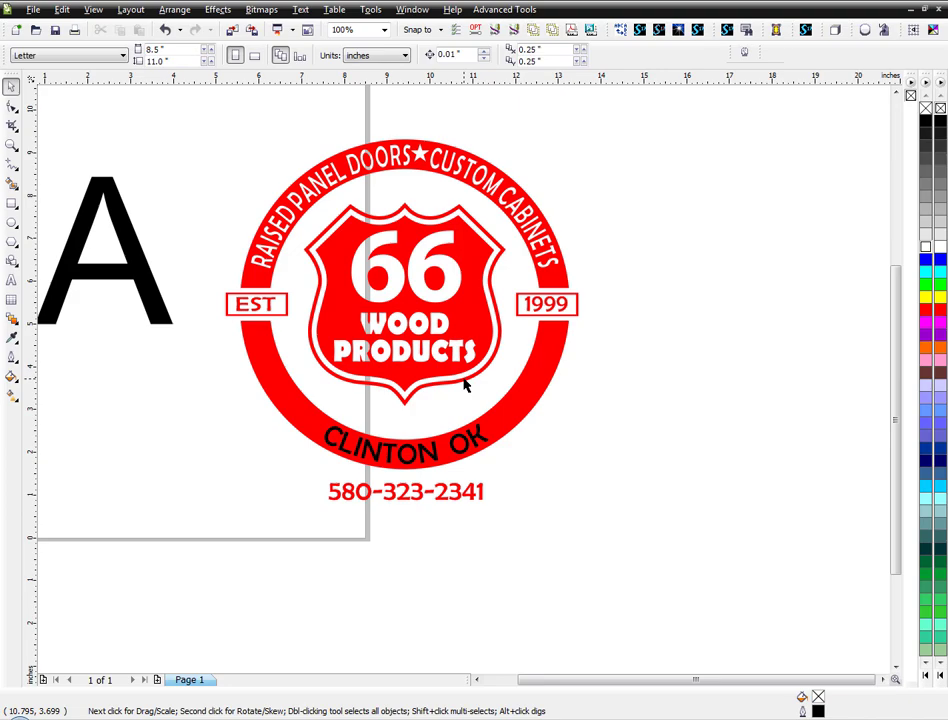